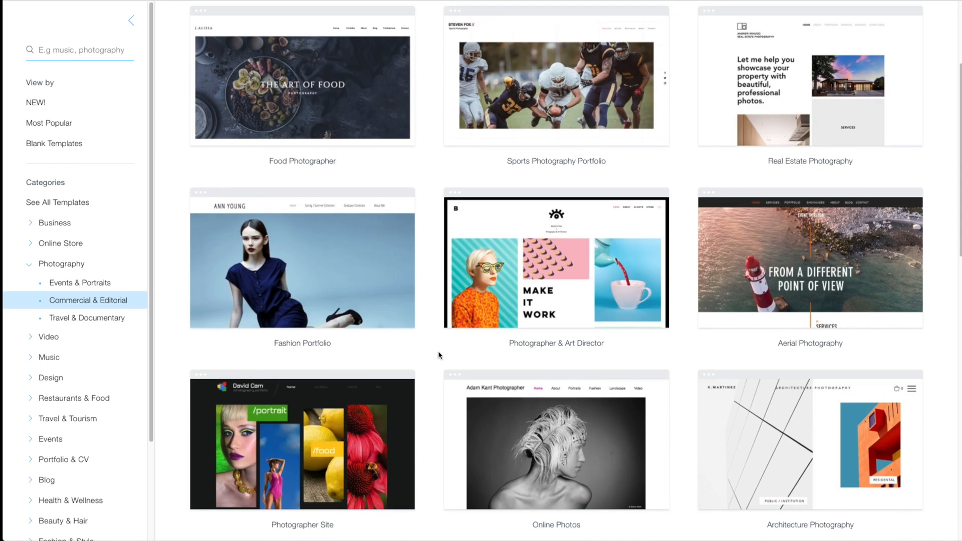
# - Place the '50 years of Combined Experience' welcome strip and choose to change its background
pyautogui.scroll(-3)
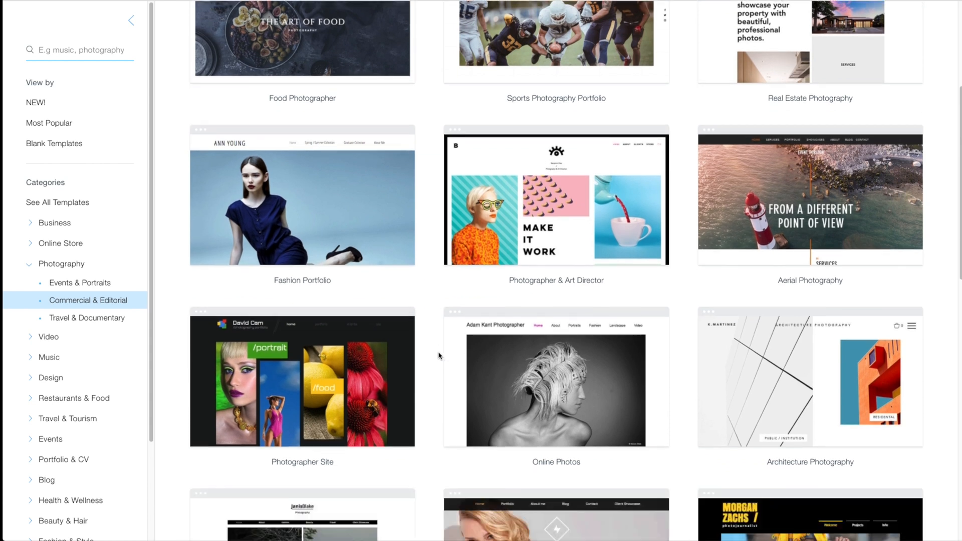
pyautogui.scroll(-3)
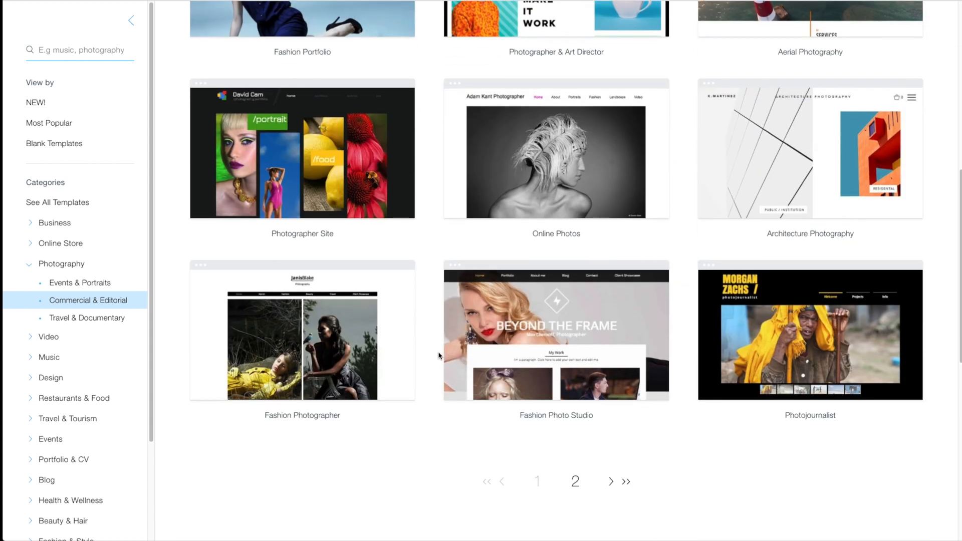
pyautogui.scroll(-3)
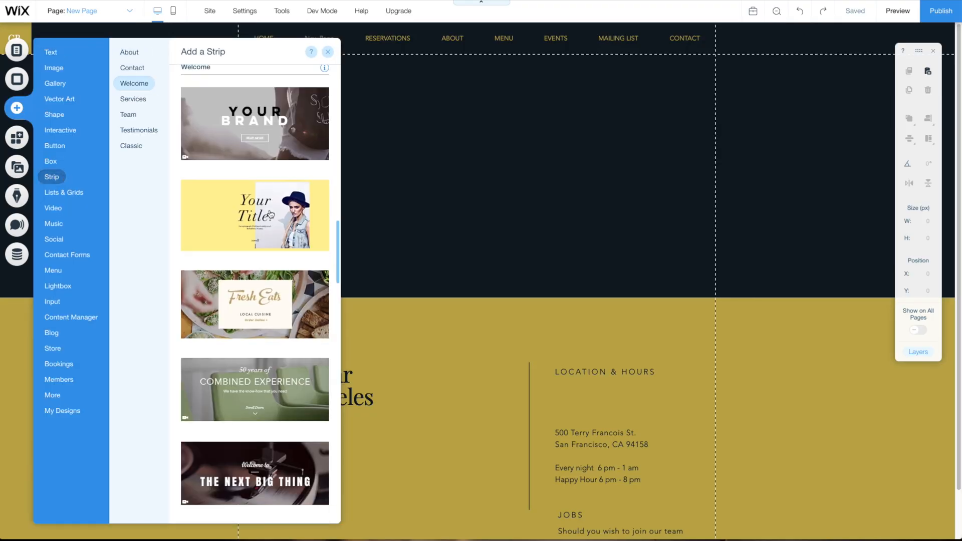
pyautogui.click(254, 389)
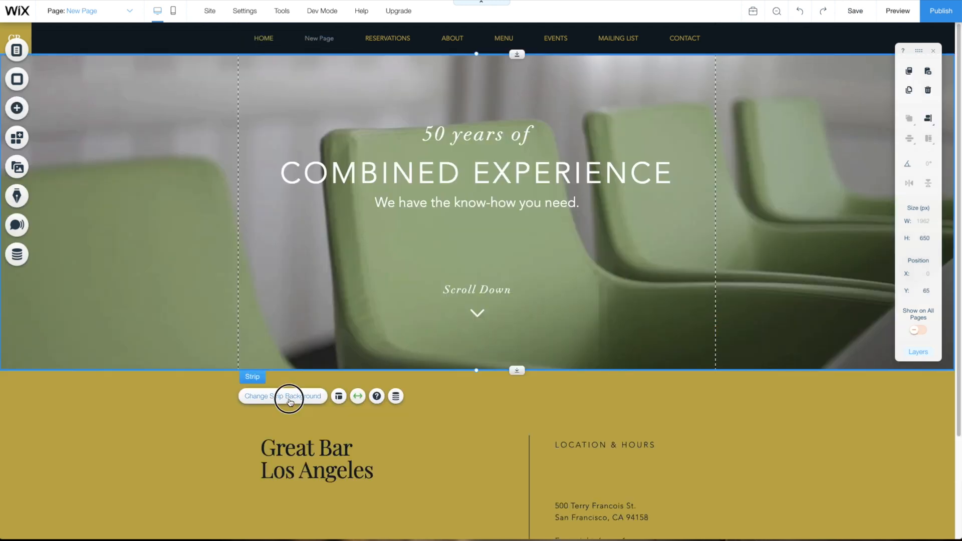
pyautogui.click(282, 396)
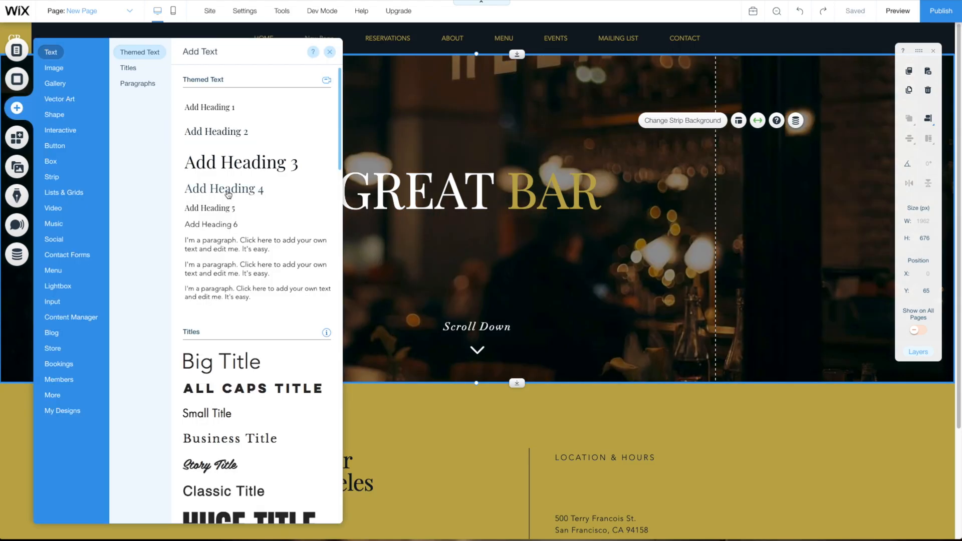
# - Insert a Heading 4 tagline under GREAT BAR and adjust its alignment in Text Settings
pyautogui.click(223, 188)
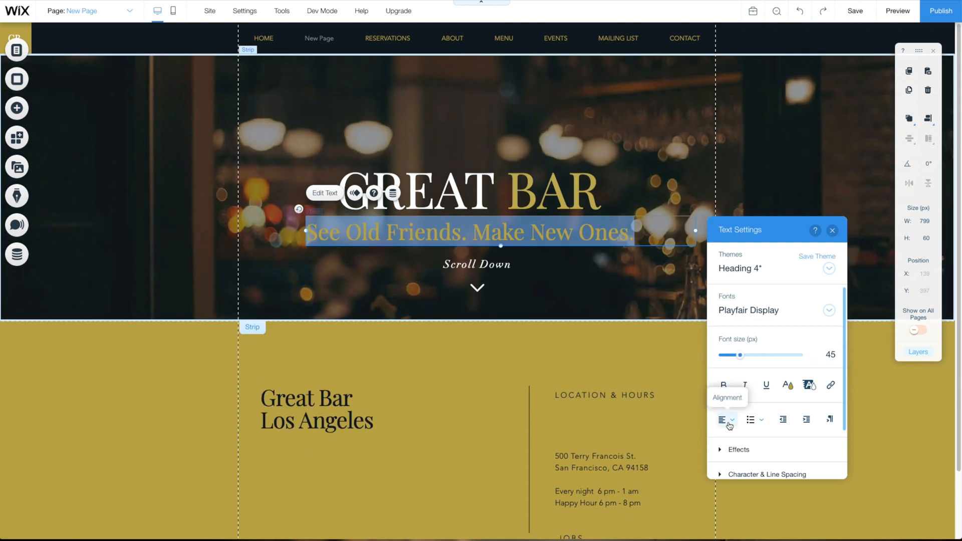
pyautogui.click(173, 12)
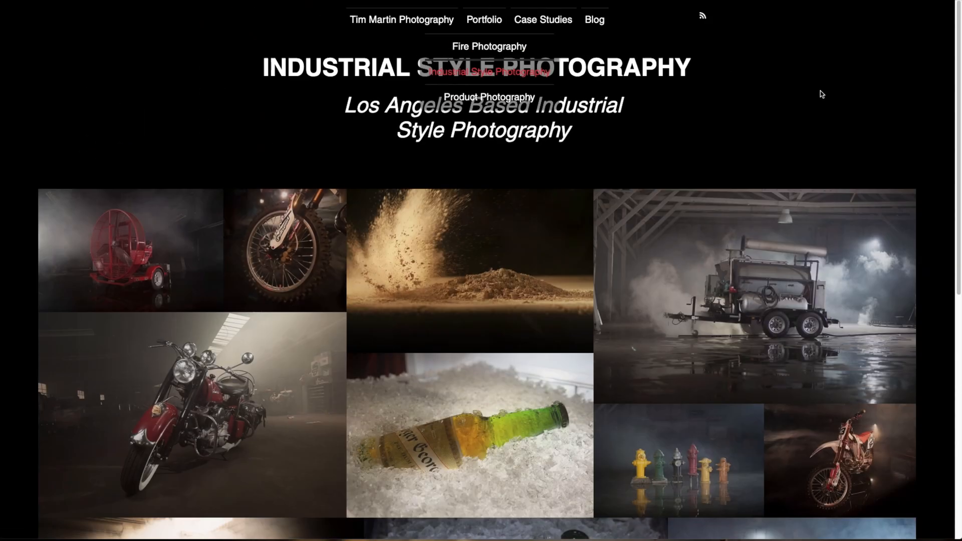
pyautogui.moveTo(318, 223)
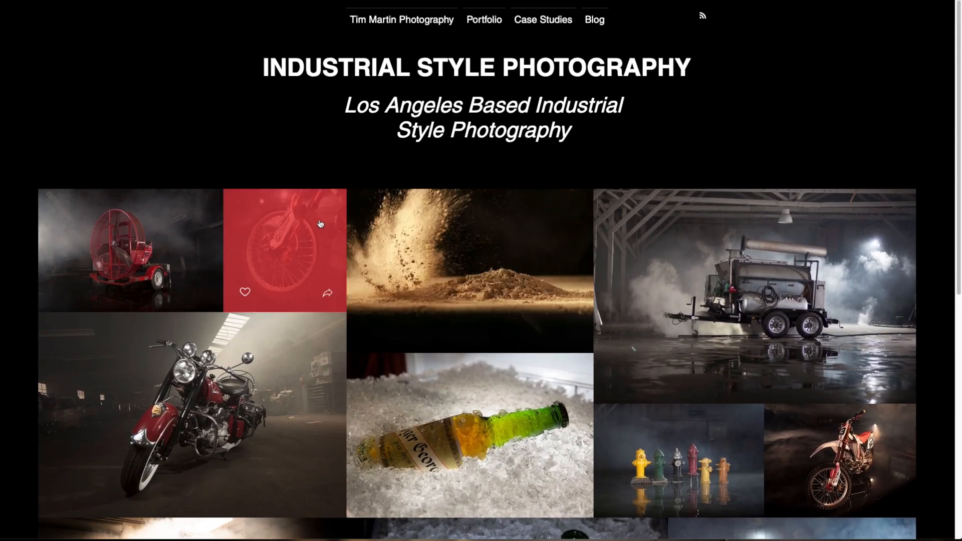
# - View the dirt bike wheel photo and the next two shots full-size, then close the lightbox
pyautogui.click(284, 250)
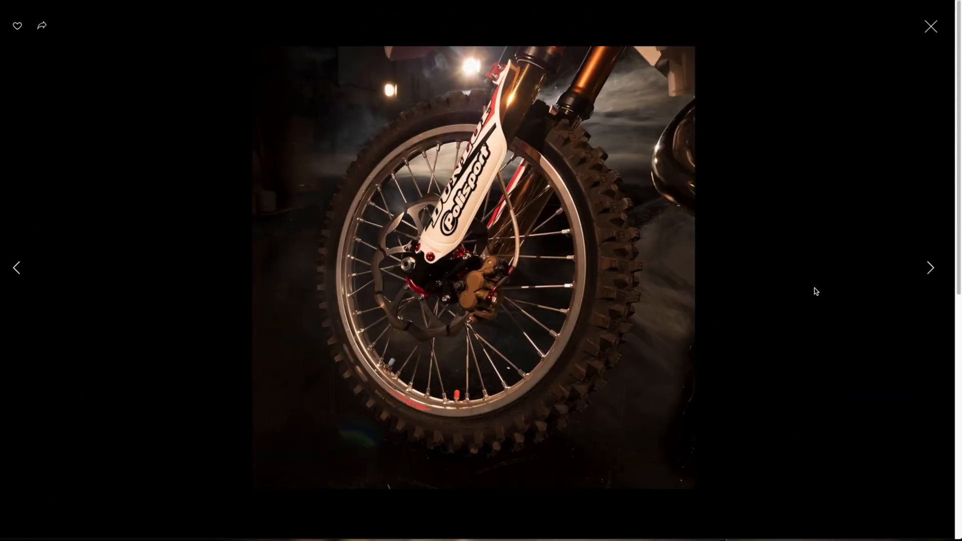
pyautogui.click(929, 269)
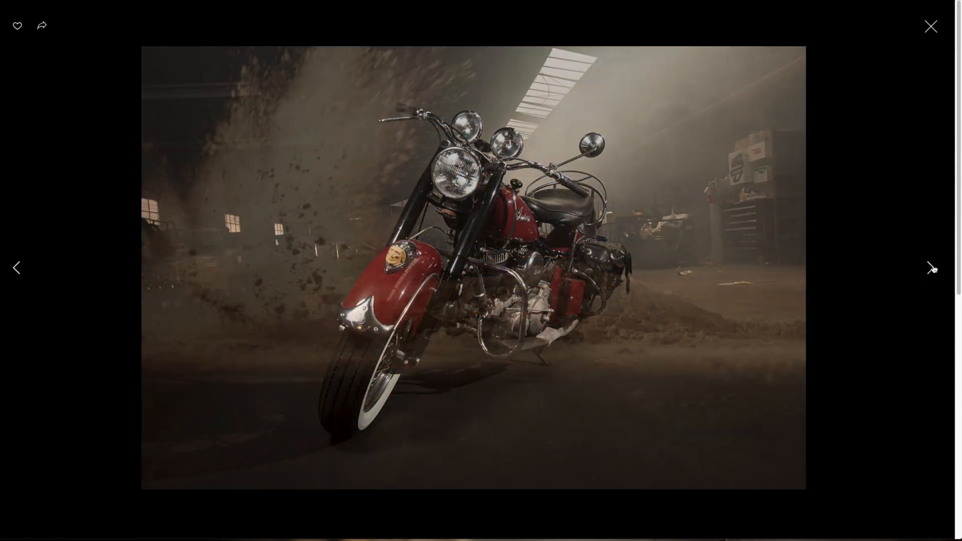
pyautogui.click(930, 268)
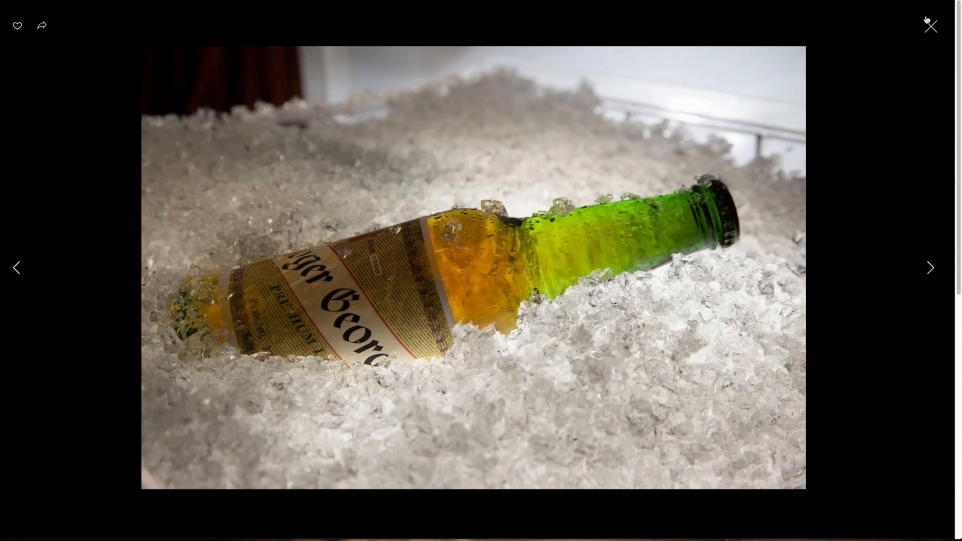
pyautogui.click(929, 26)
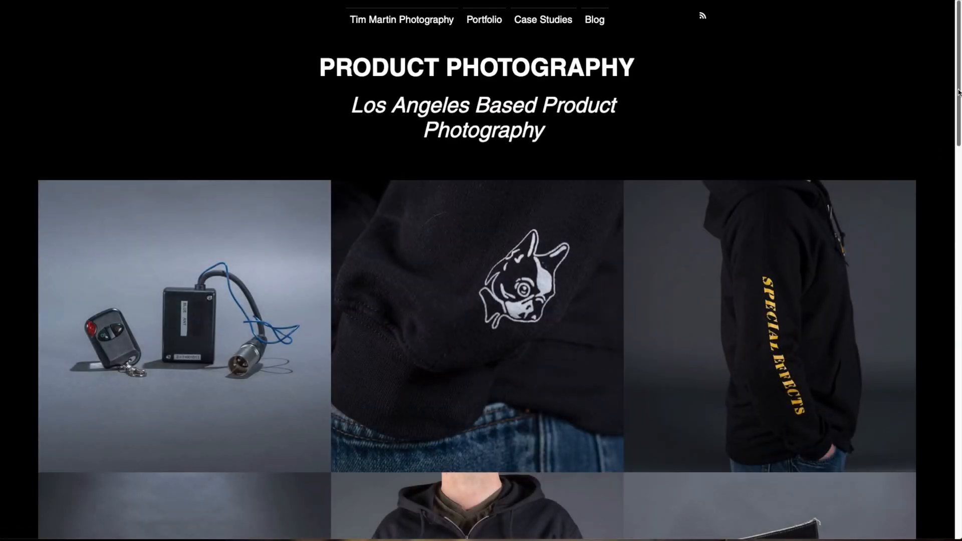
pyautogui.scroll(-3)
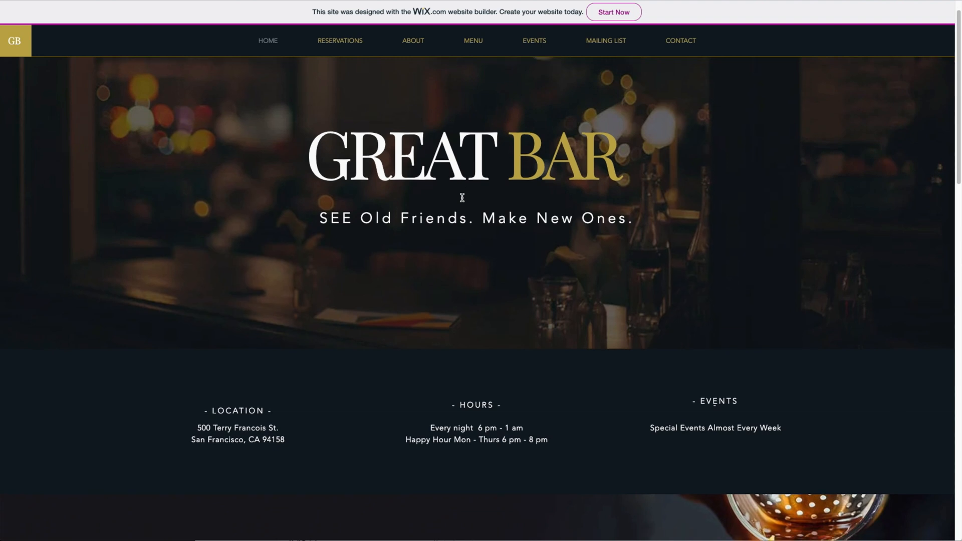
pyautogui.scroll(-3)
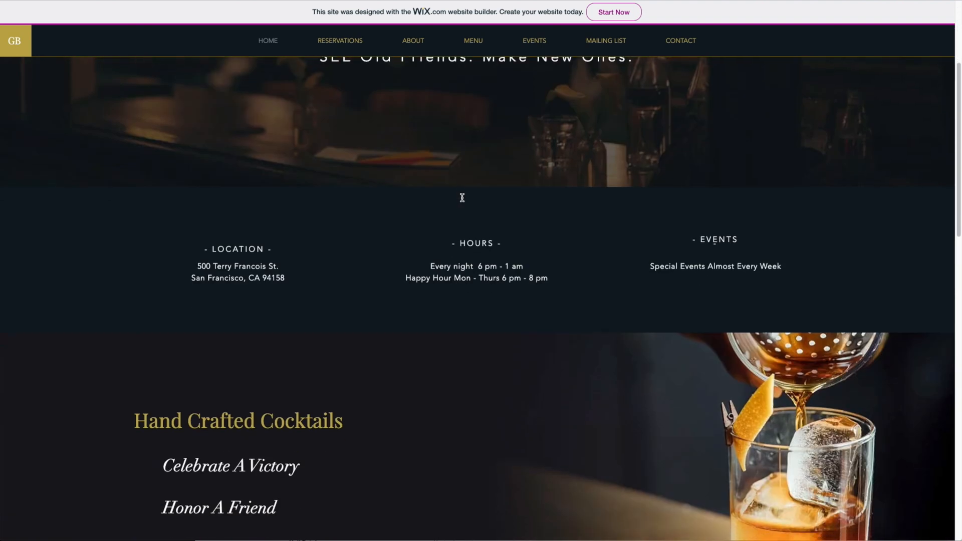
pyautogui.scroll(-3)
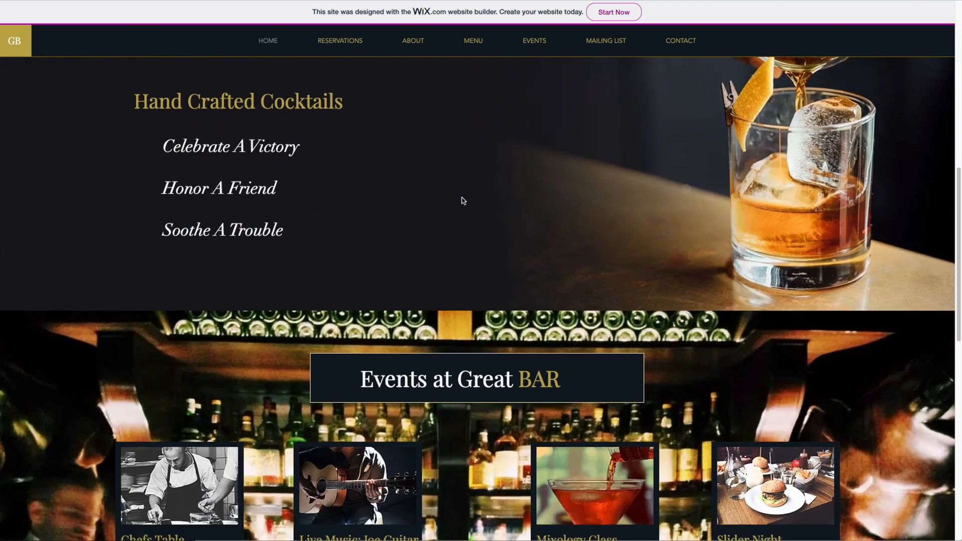
pyautogui.scroll(-3)
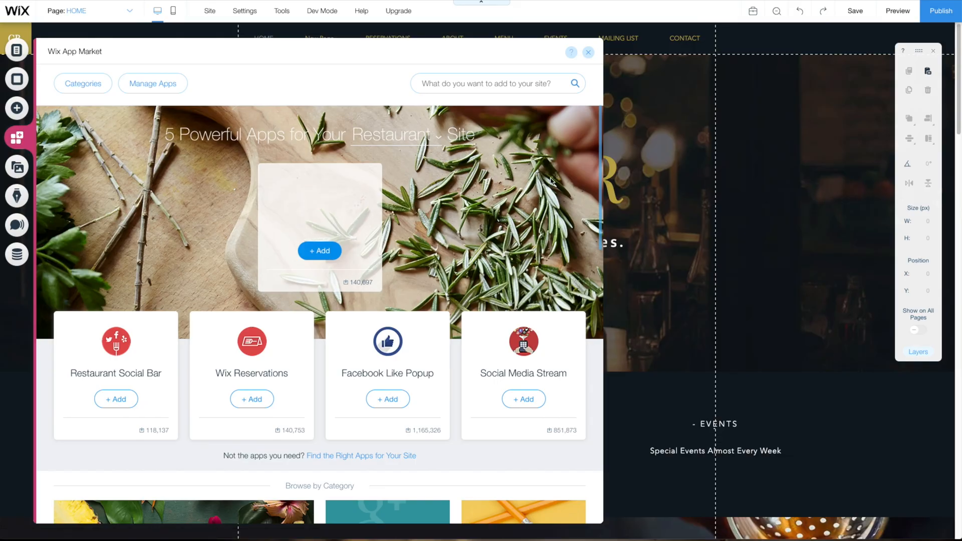
# - Choose the Social tile under Browse by Category in the App Market
pyautogui.scroll(-3)
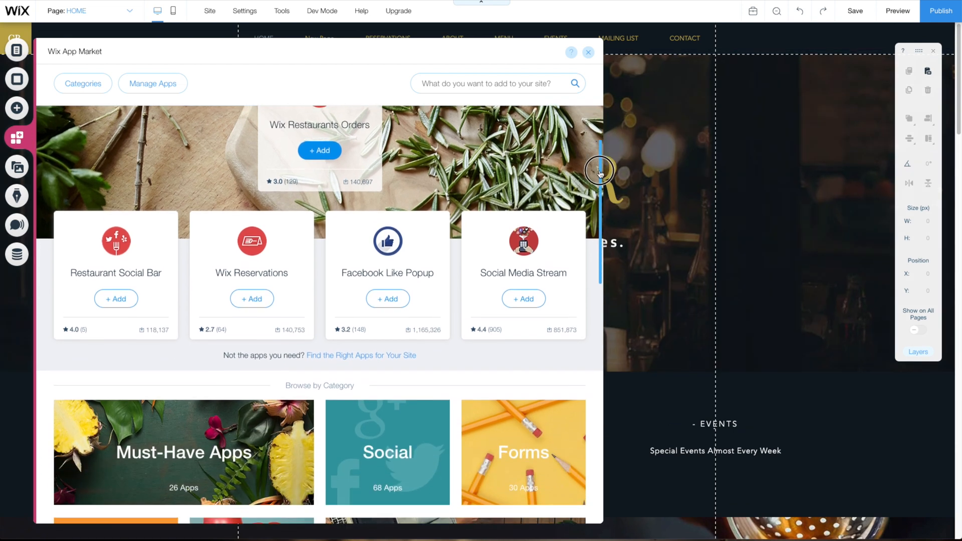
pyautogui.scroll(-3)
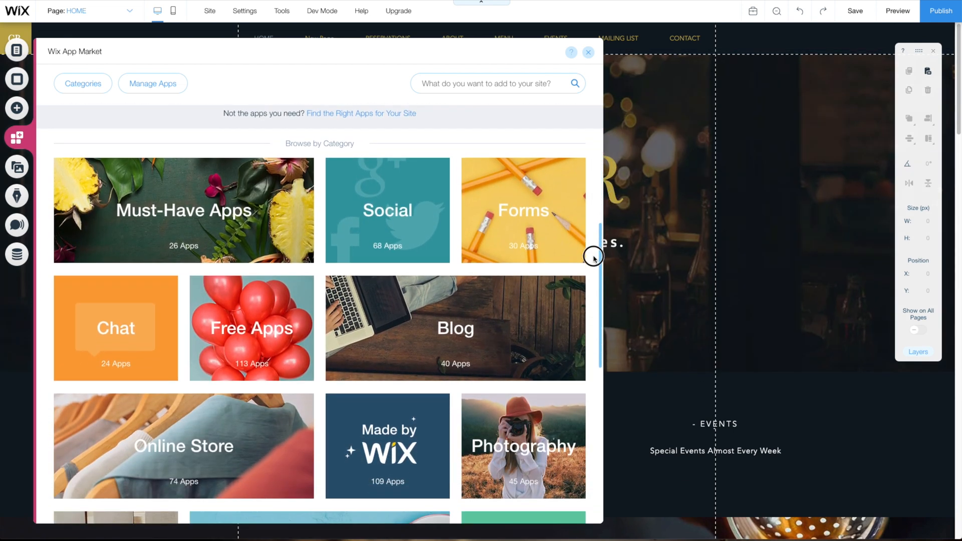
pyautogui.click(387, 210)
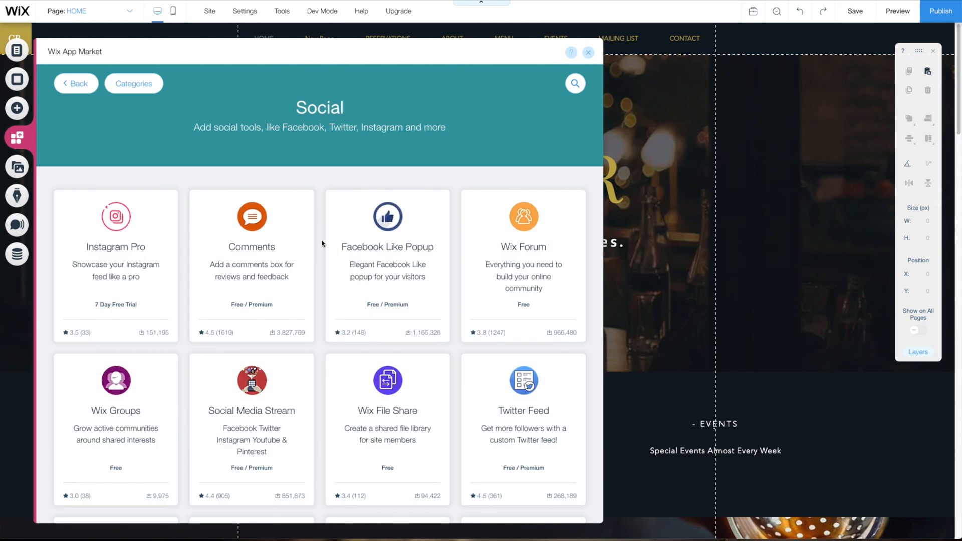